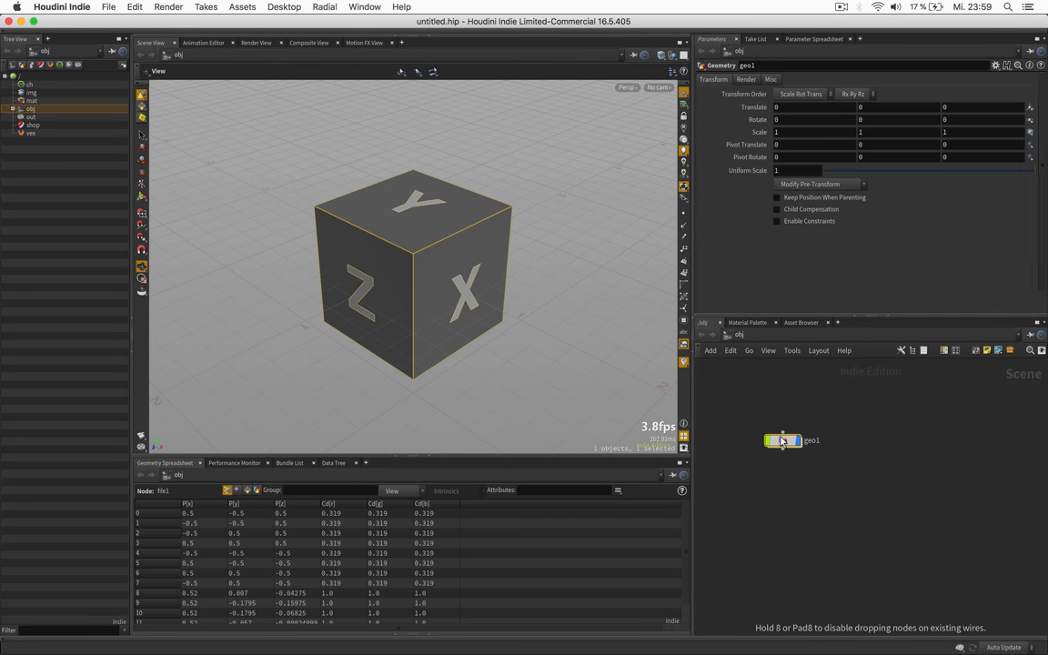
- Dive into the geo1 object's SOP network
double_click(812, 439)
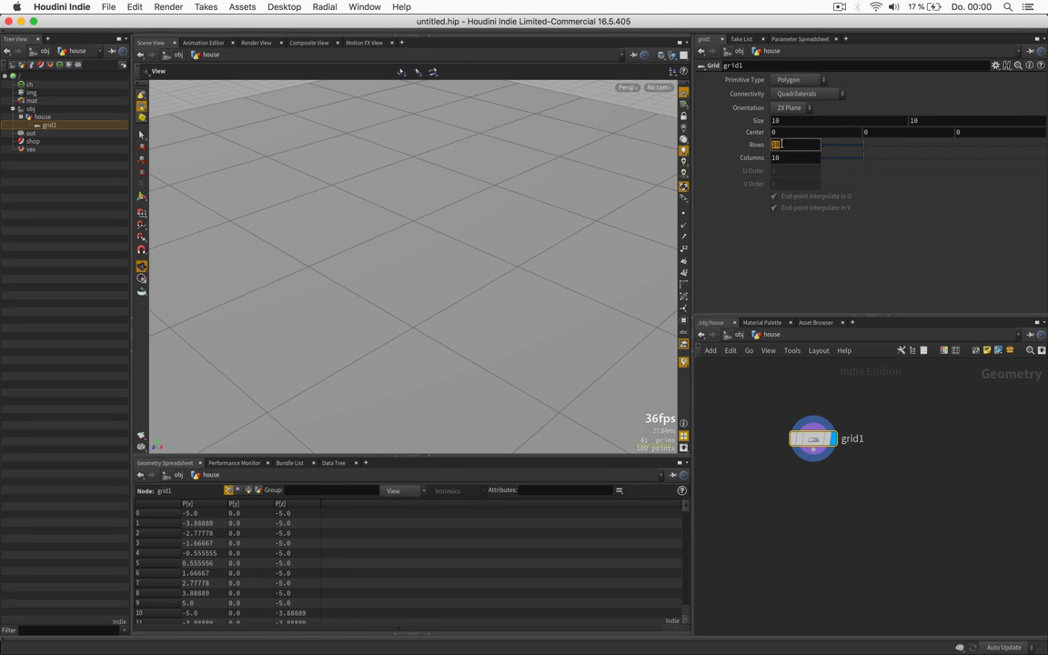
- Set grid rows/columns to 6 and Blast away all but the cross-shaped faces
text(6)
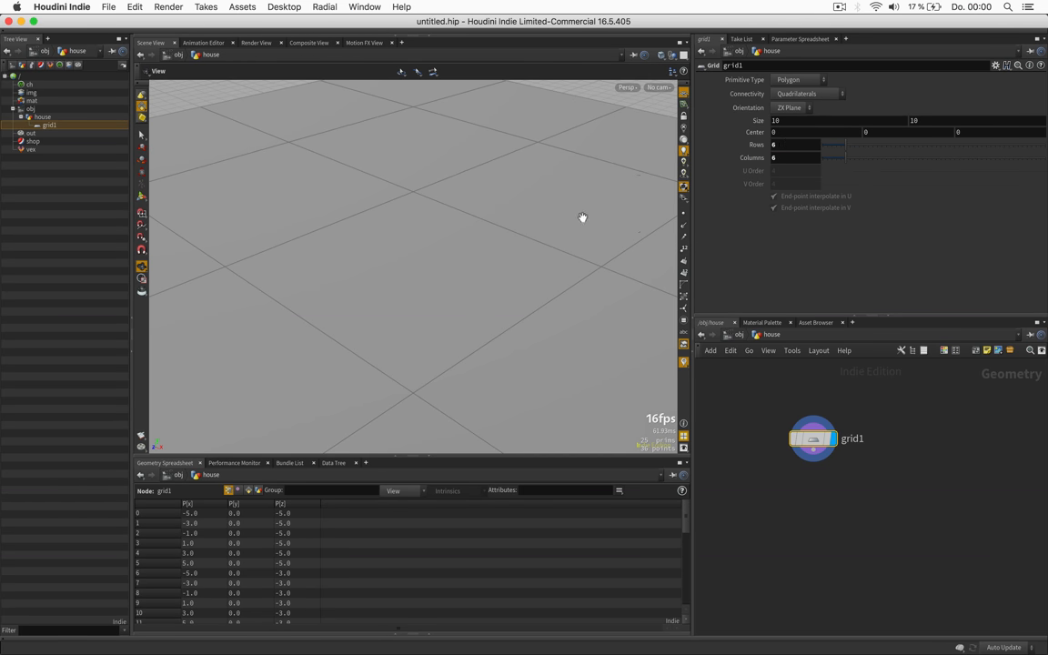
drag(582, 216, 482, 331)
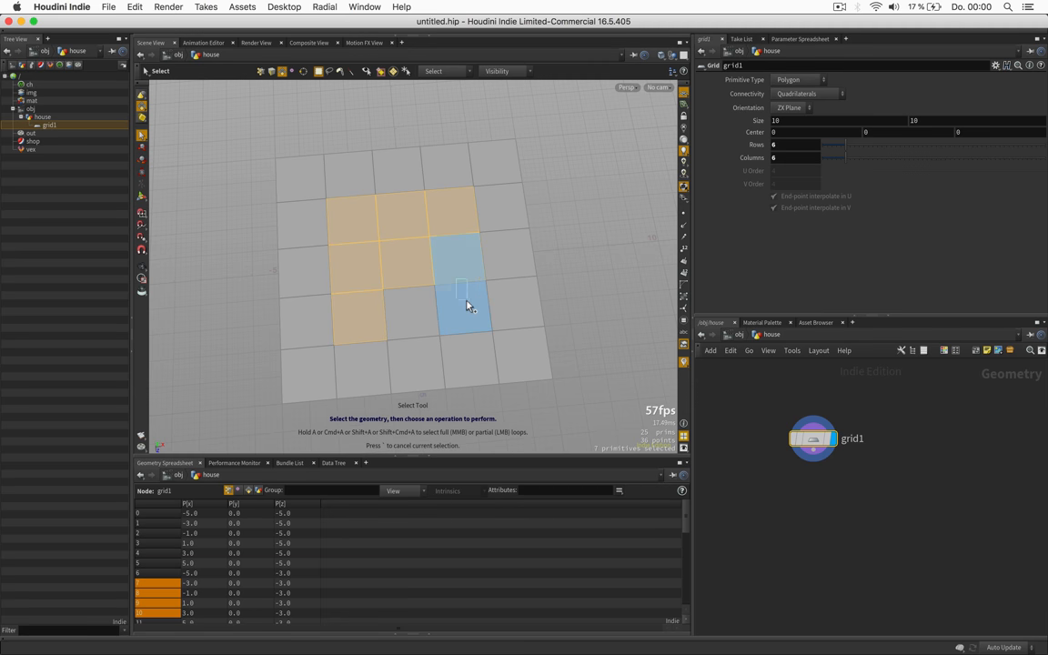
key(tab)
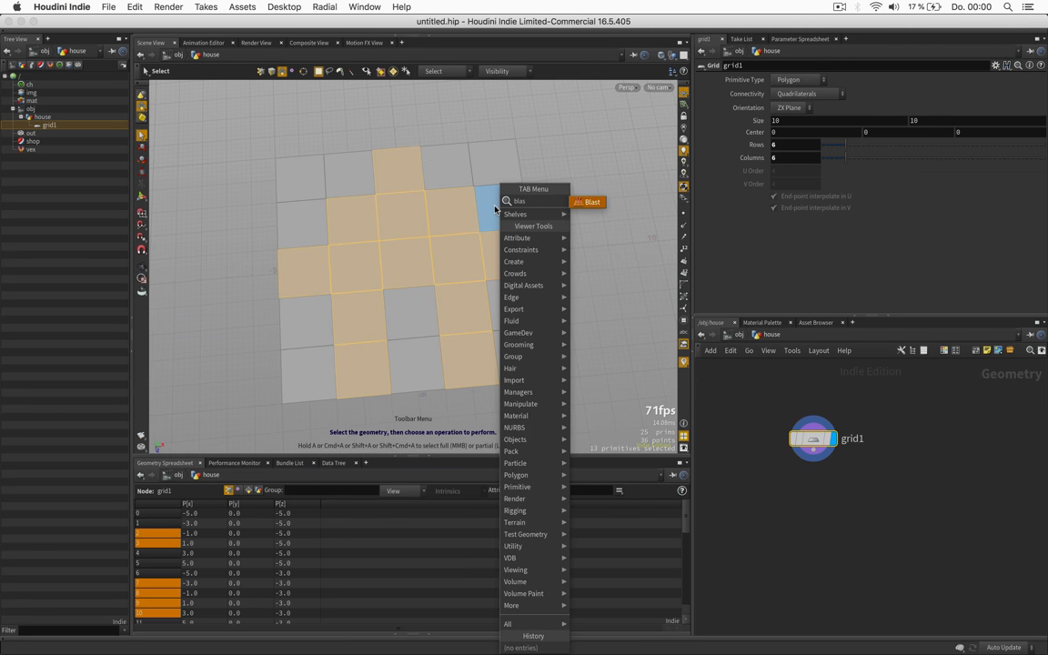
click(590, 200)
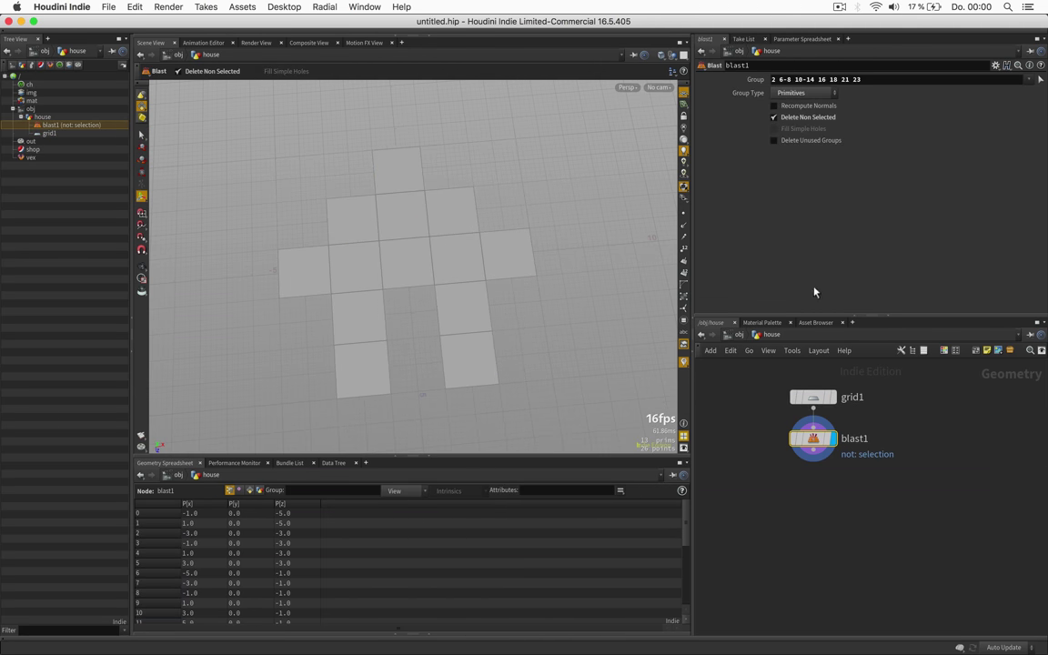
- Add a Divide node below blast1 and a PolyExpand2D after it
key(Tab)
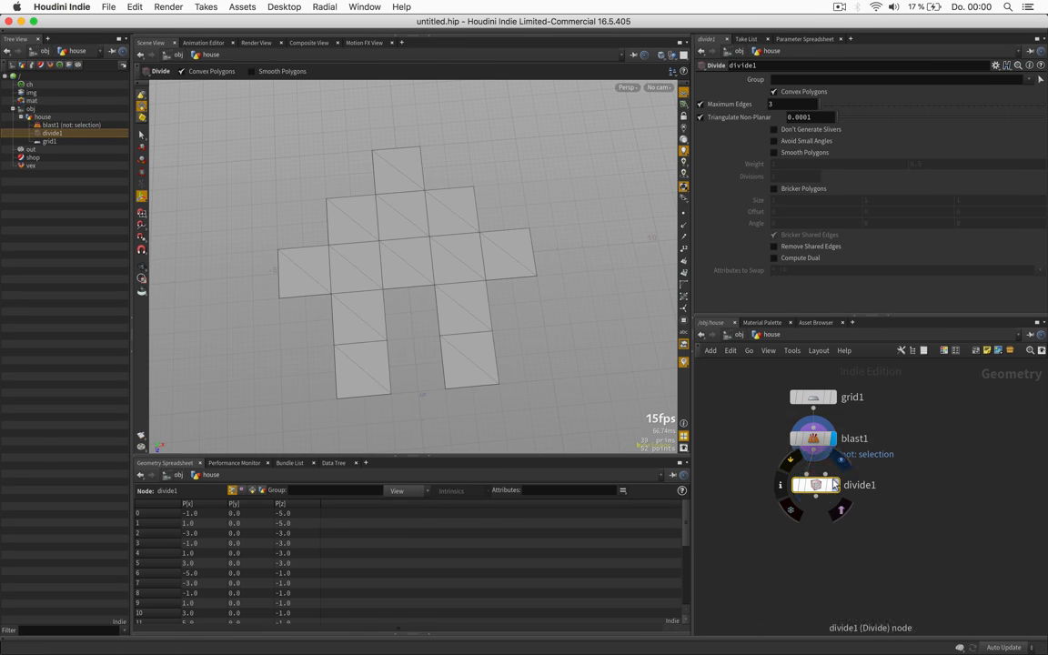
click(775, 248)
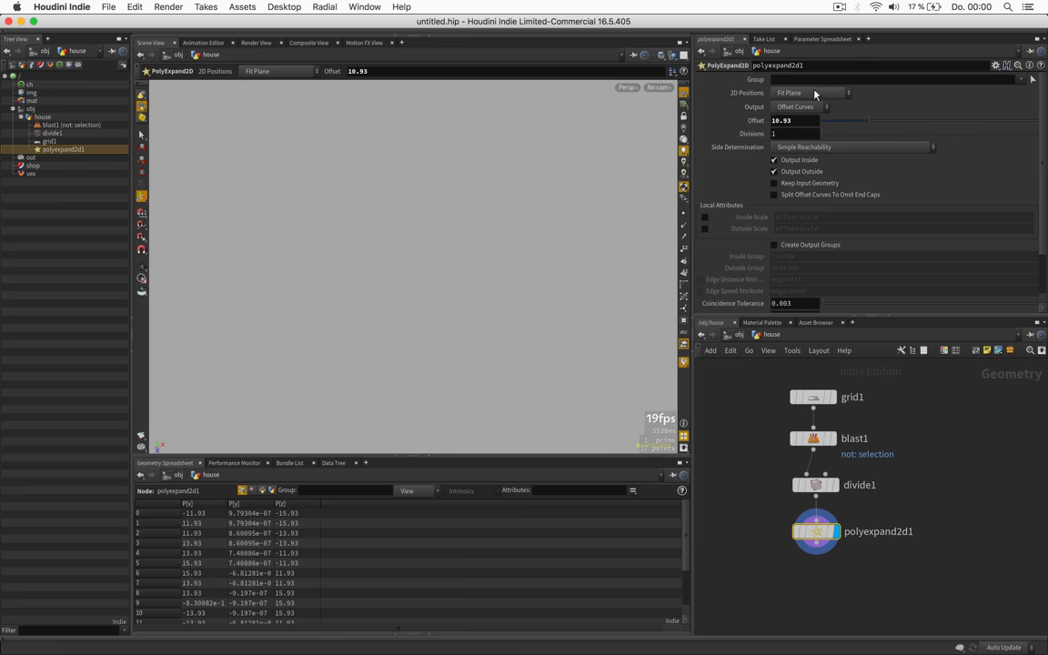
- Set PolyExpand2D output to Offset Surfaces and wire a second Divide below it
click(801, 105)
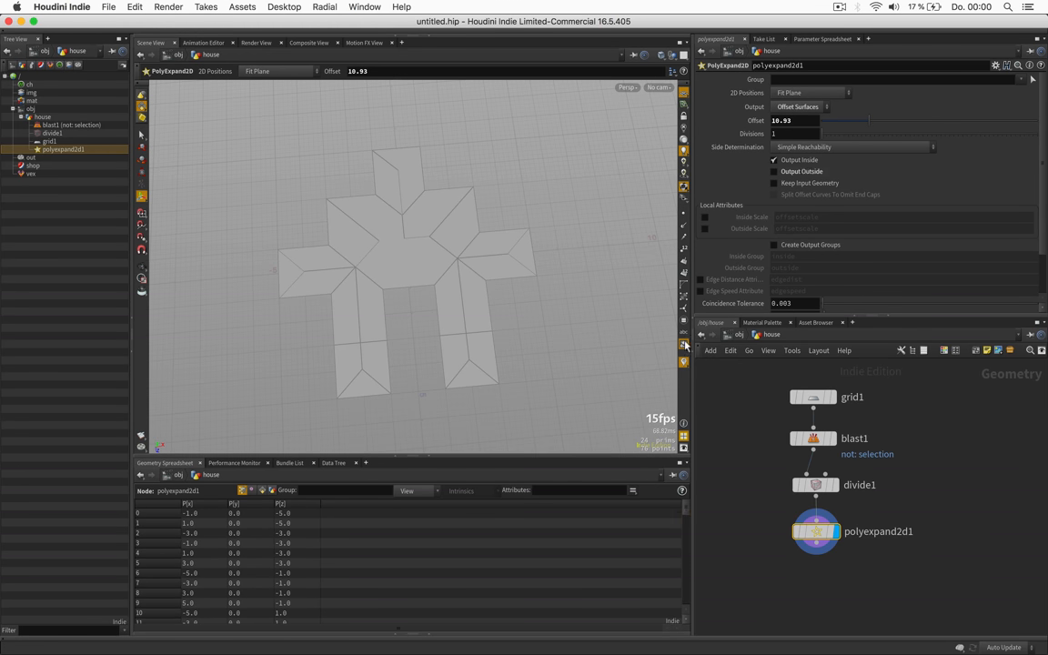
click(819, 550)
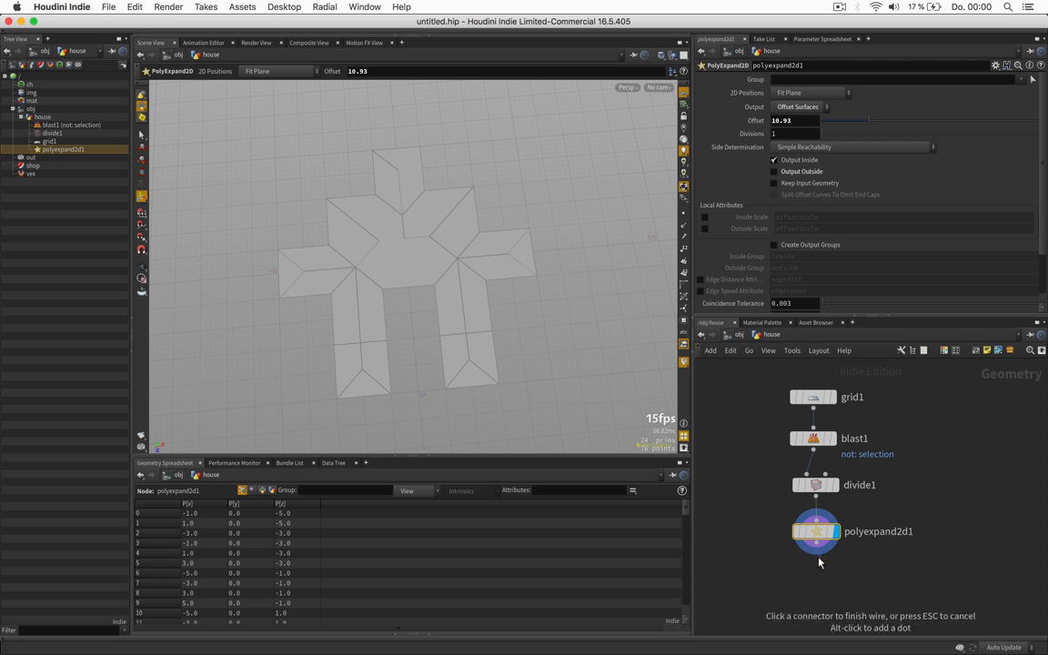
click(819, 561)
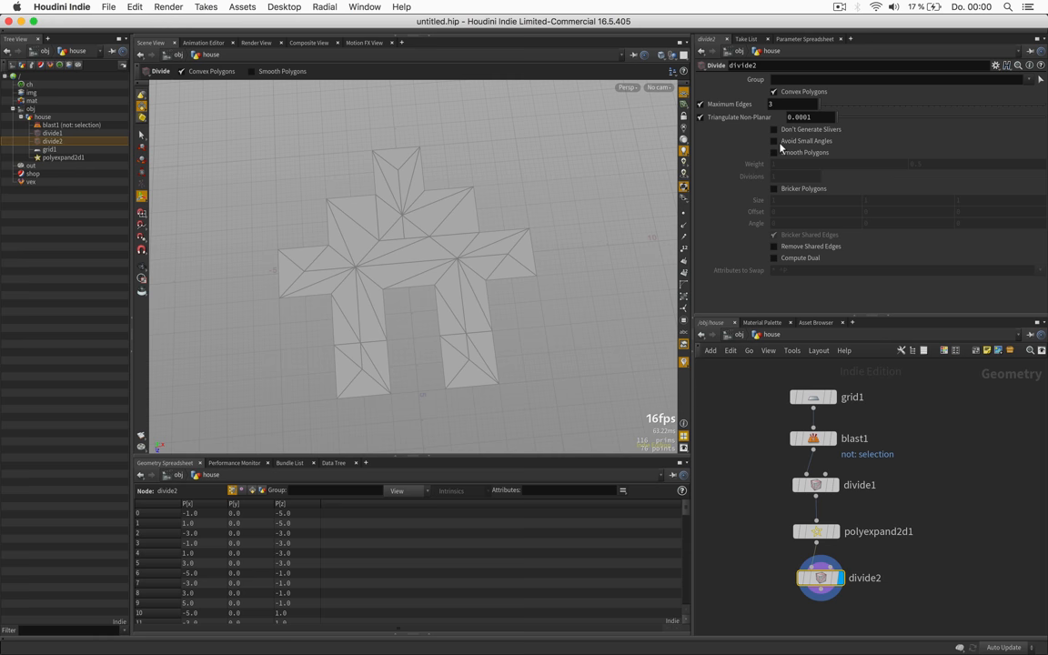
- Uncheck Convex Polygons on divide2 and return to the poly expand node
click(775, 188)
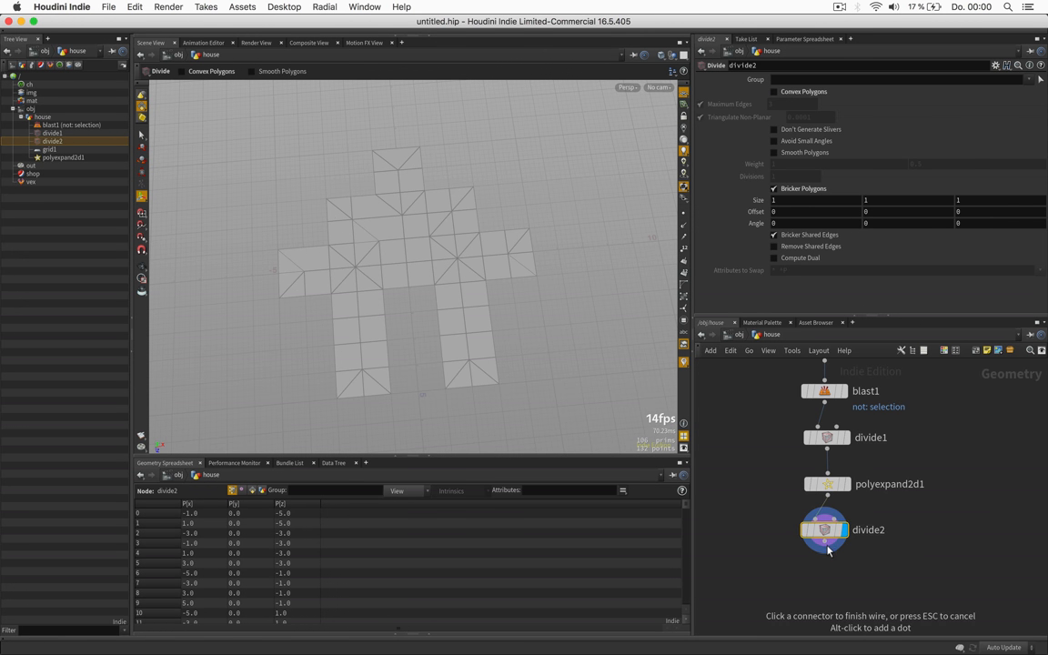
click(826, 484)
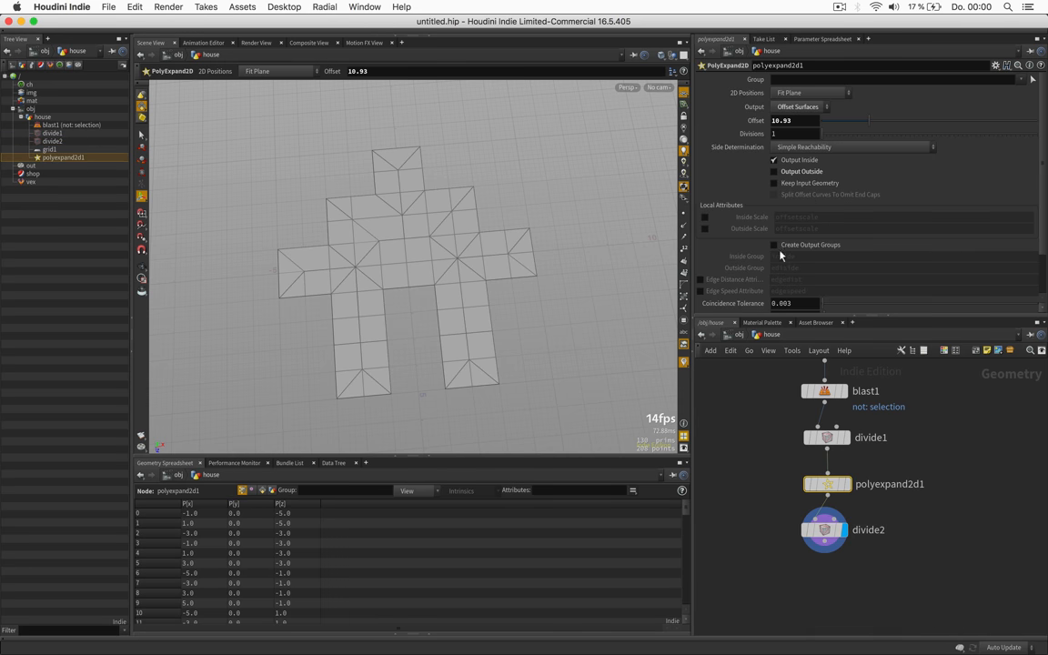
mouse_move(709, 280)
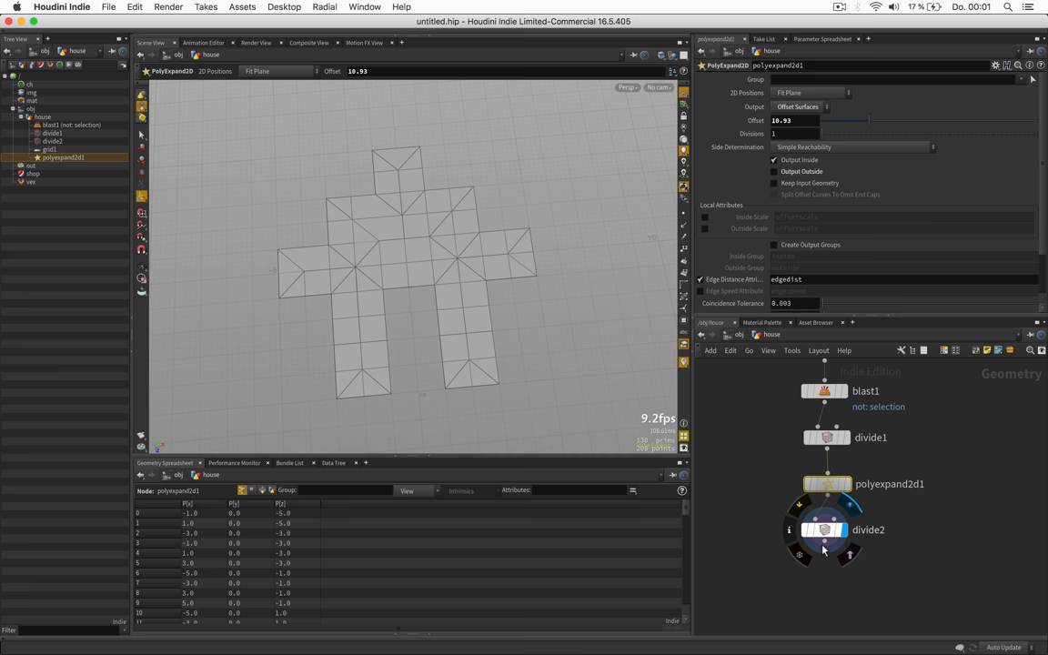
- Add an Attribute Promote converting edgedist from Vertex to Point class
key(tab)
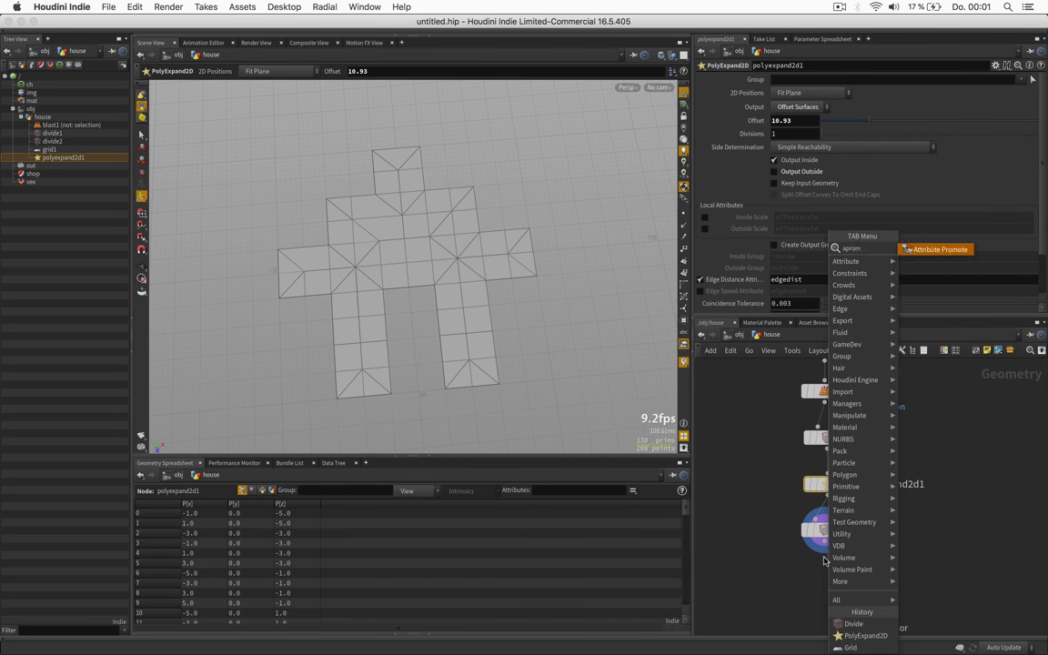
click(935, 247)
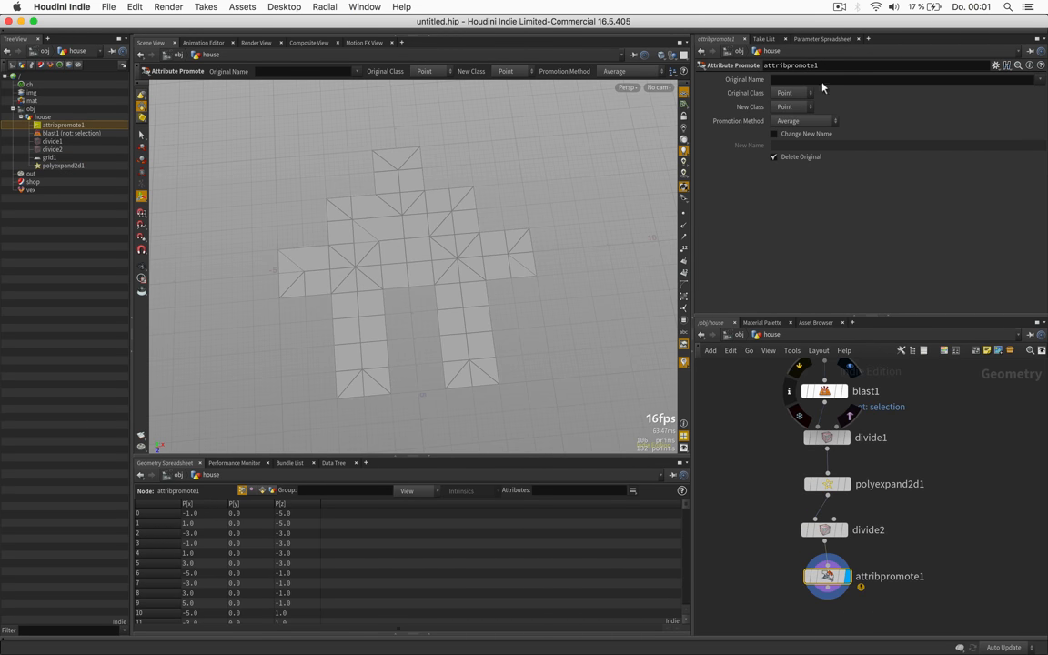
click(790, 91)
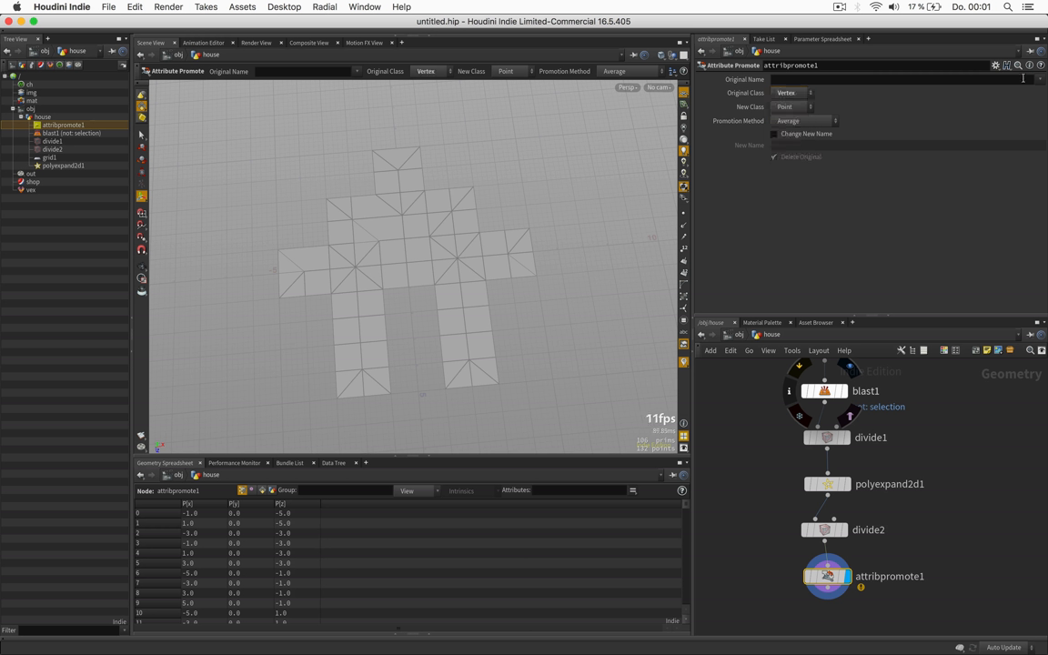
text(edgedist)
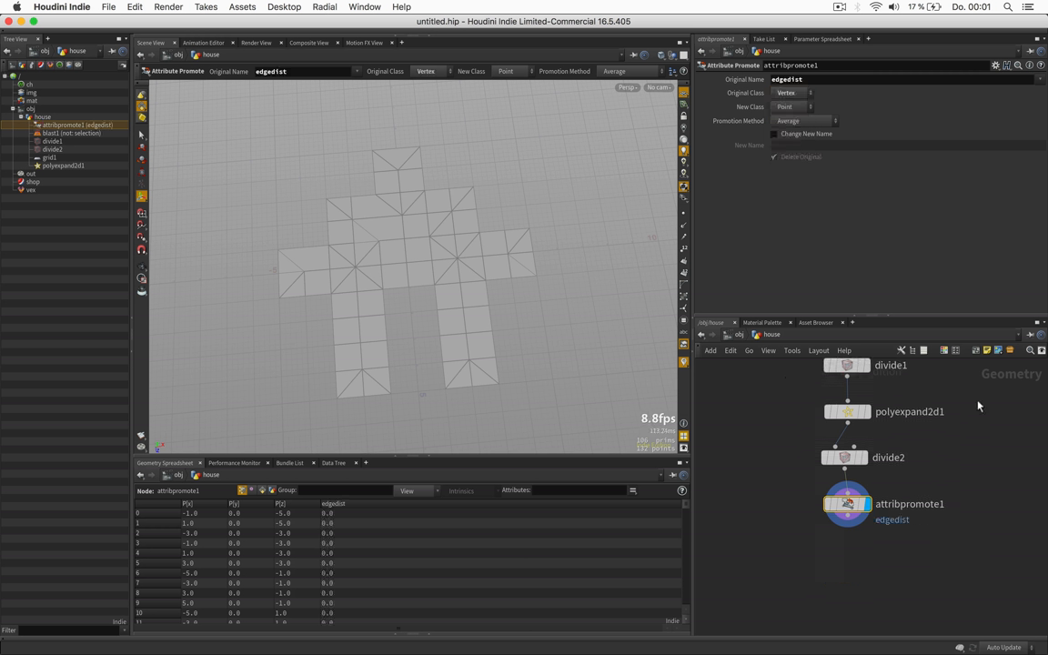
key(Tab)
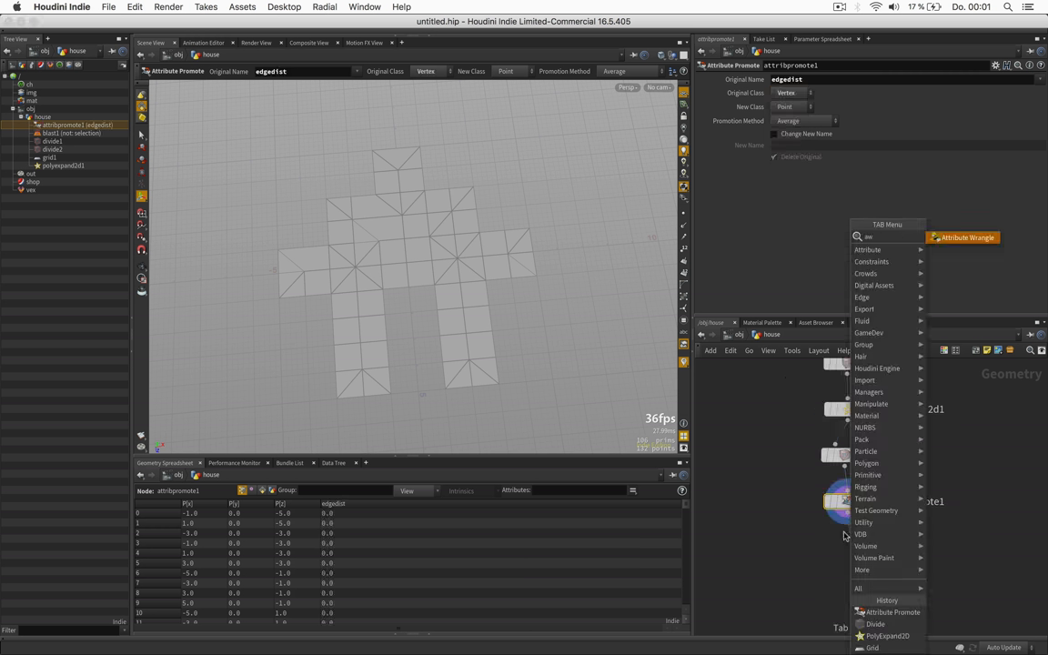
click(960, 236)
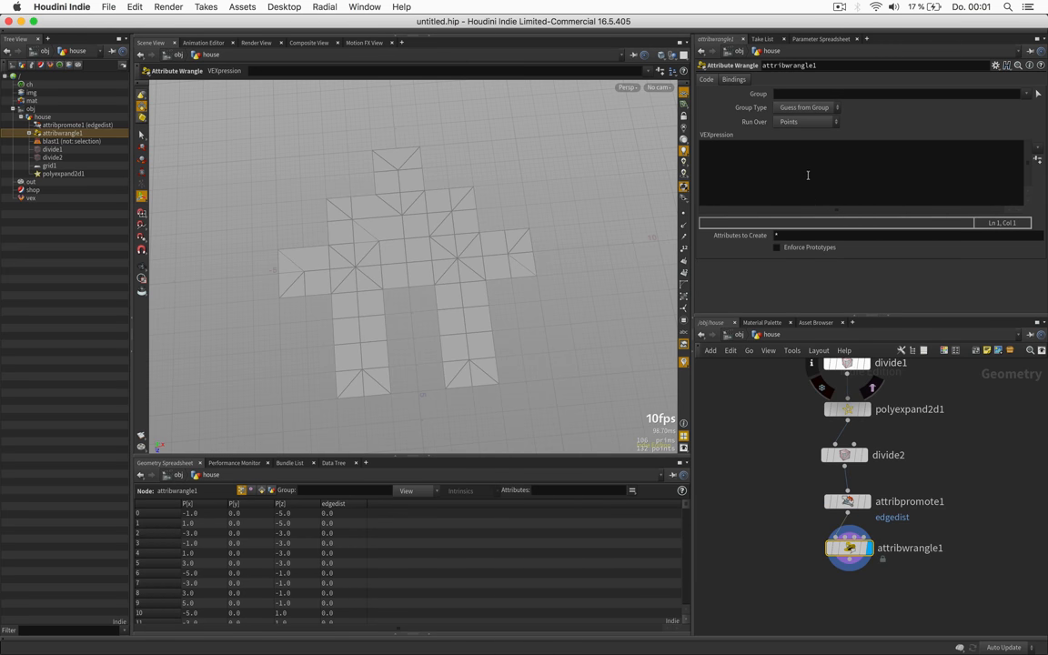
text(@P.y =)
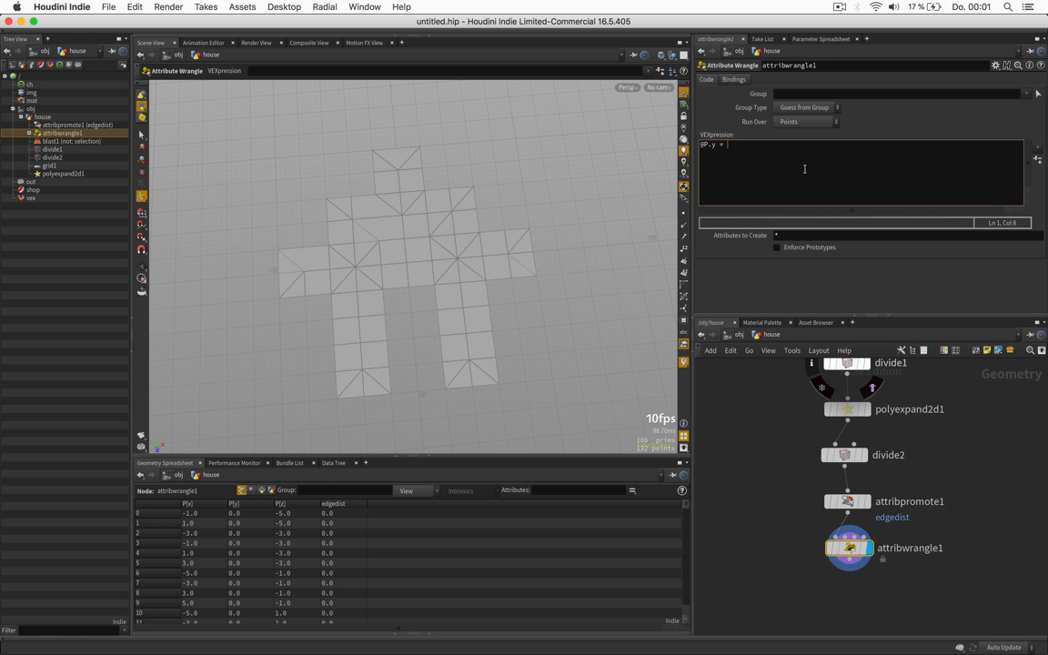
text(@edgedist;)
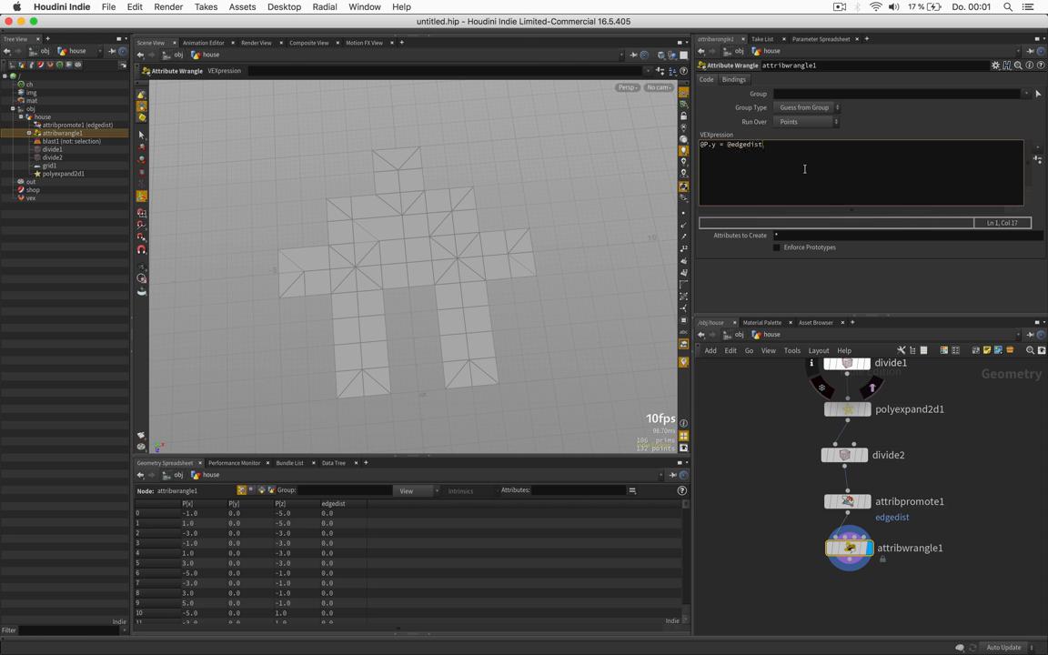
text(;)
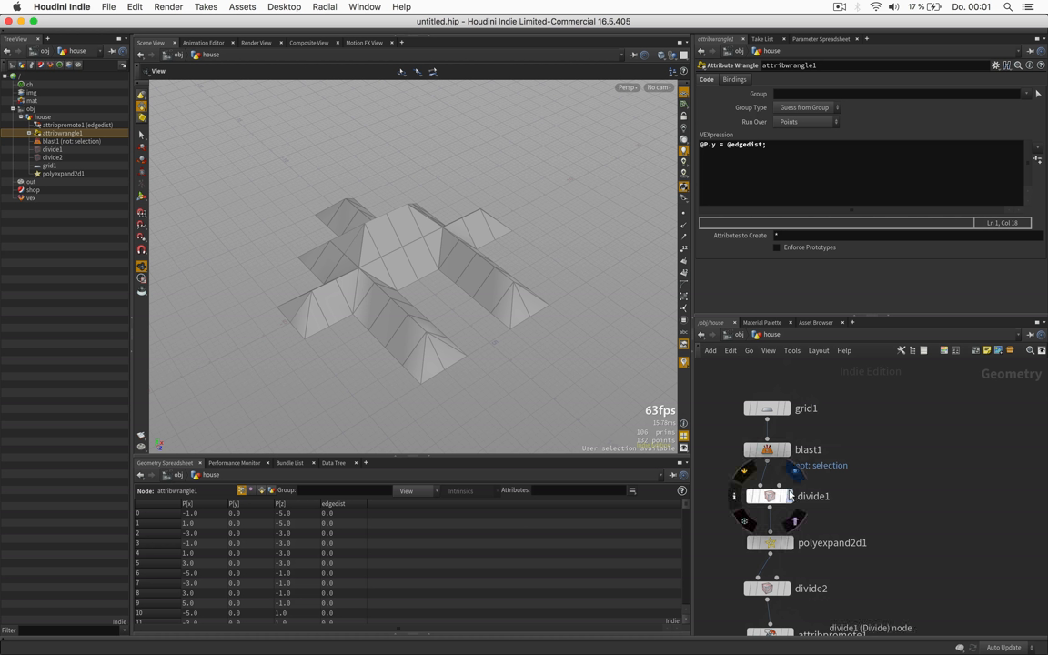
- Add a PolyExtrude with Output Back to raise the walls, then a third Divide
click(769, 495)
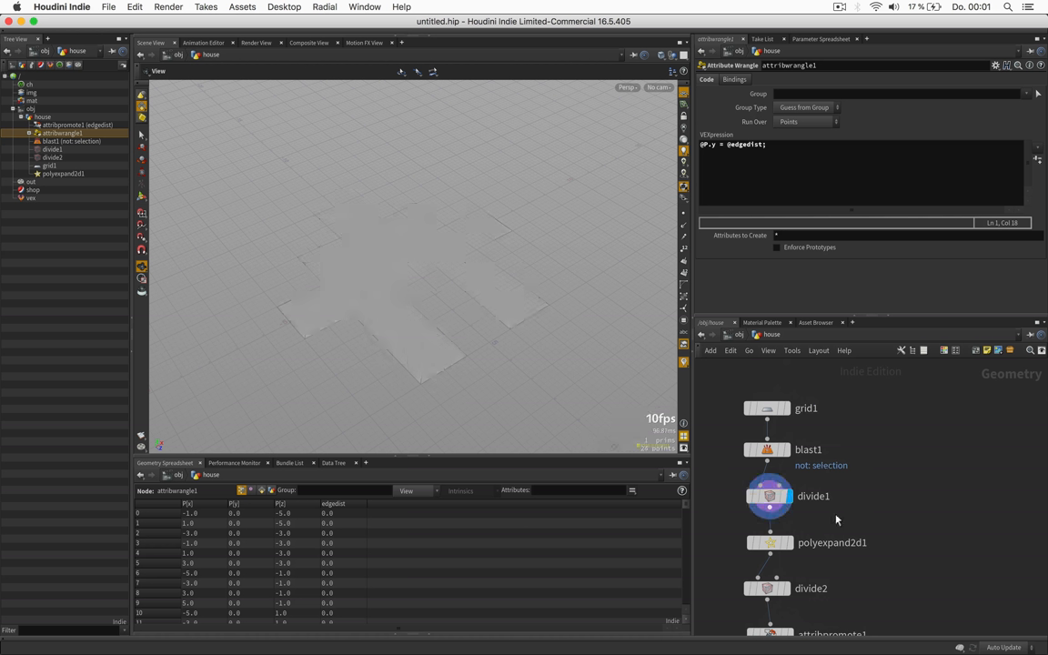
key(Tab)
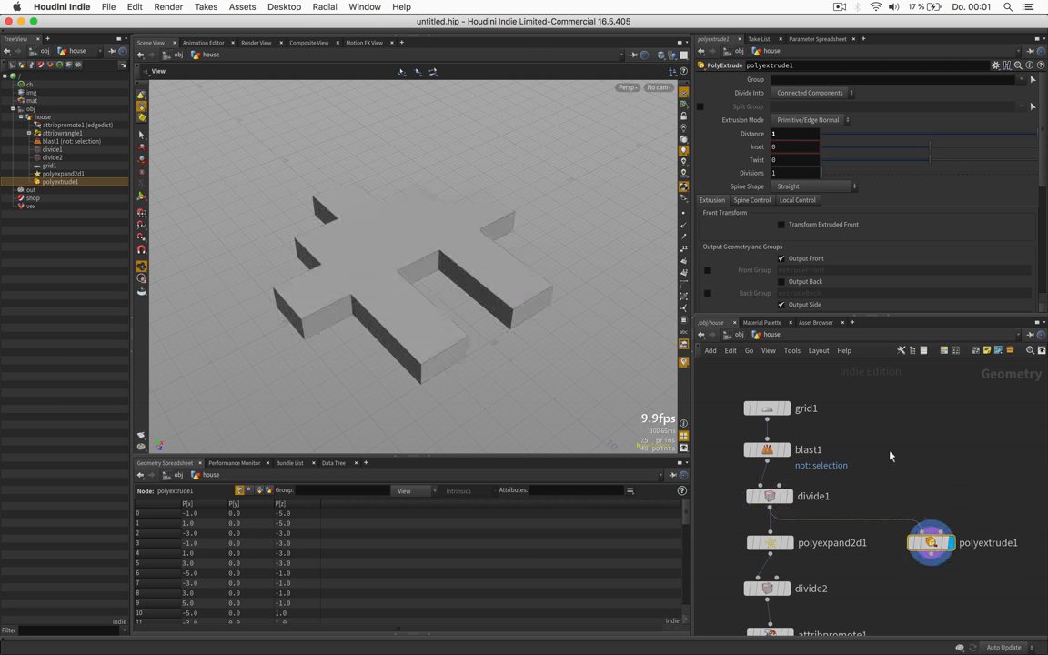
click(781, 280)
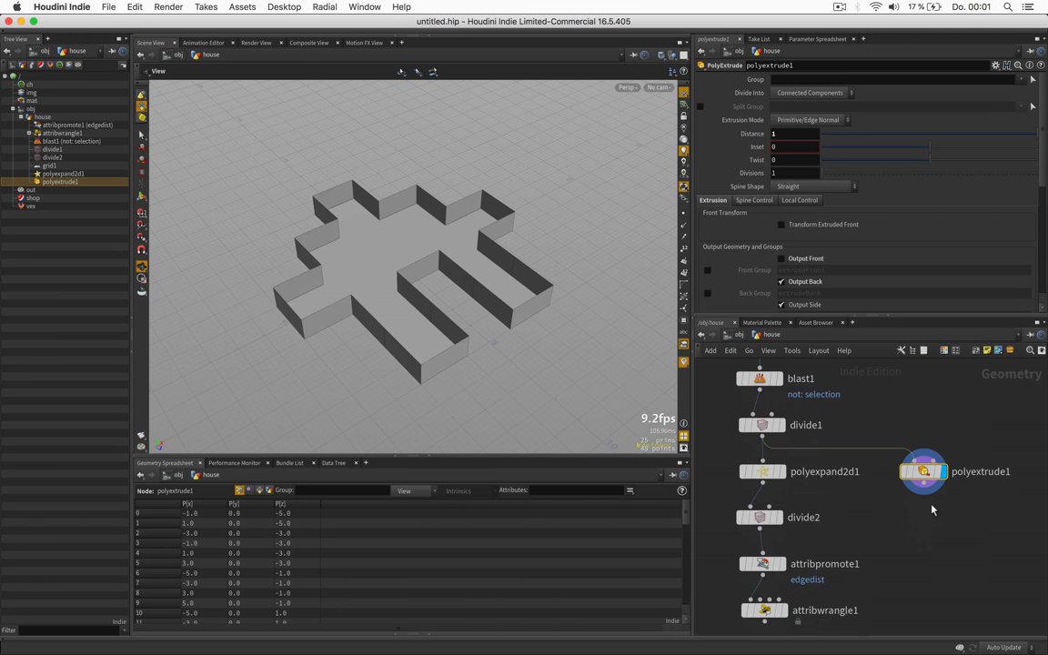
key(tab)
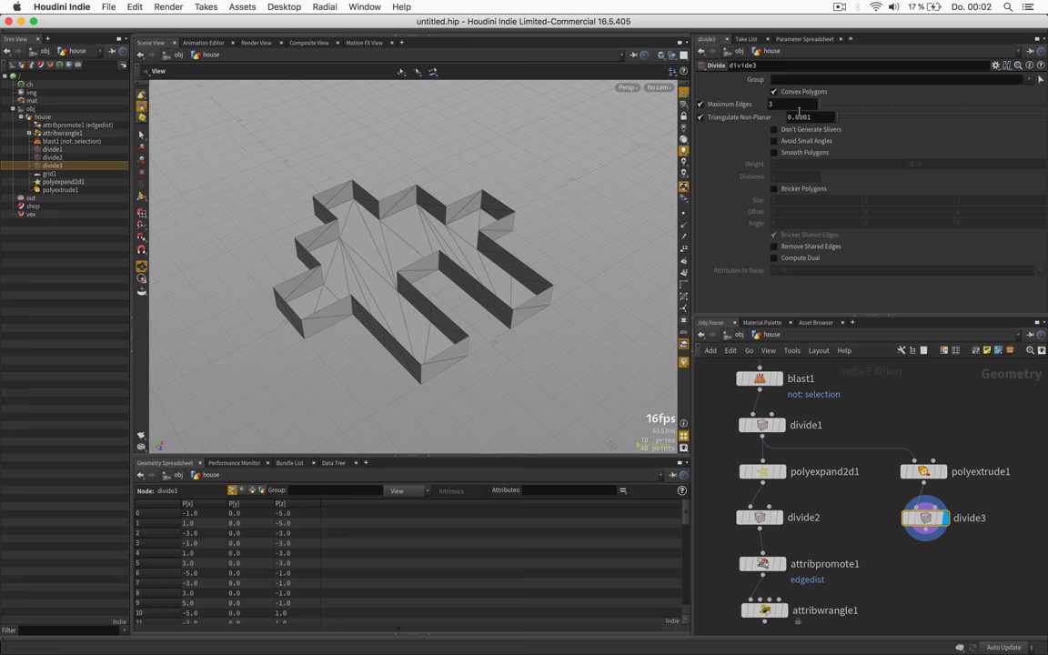
- On divide3 disable Convex Polygons, enable Bricker Polygons and wire the branches
click(775, 91)
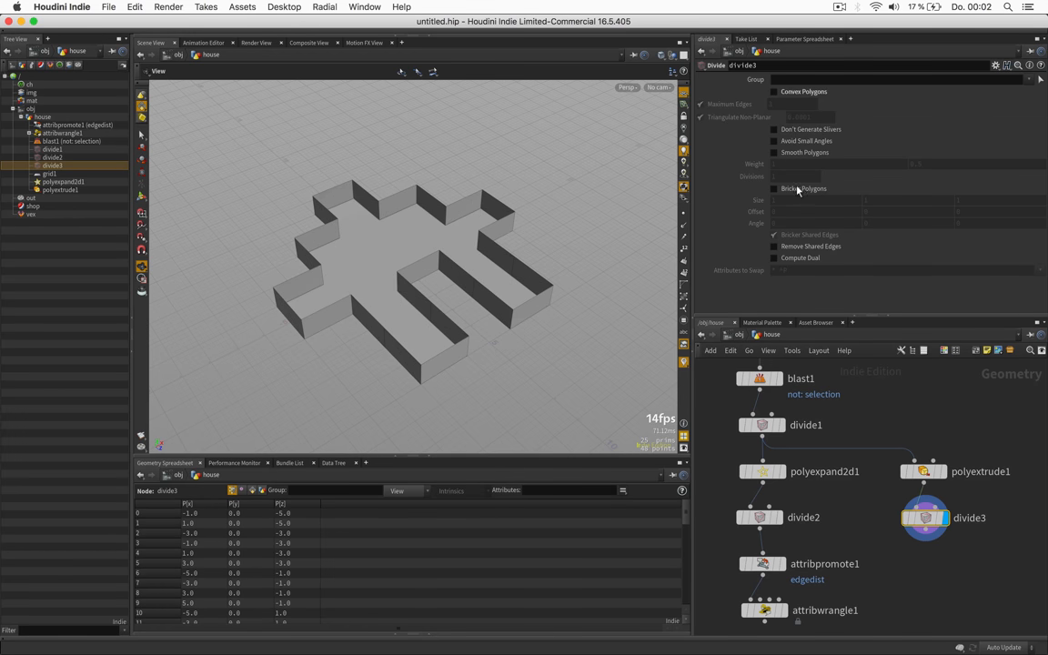
click(775, 187)
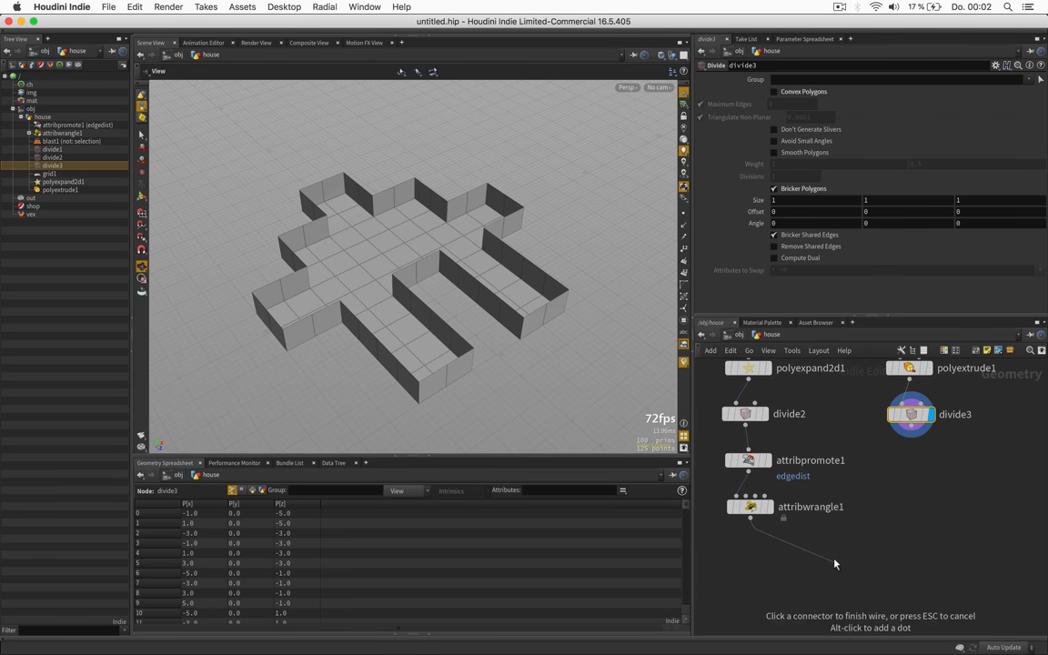
click(837, 564)
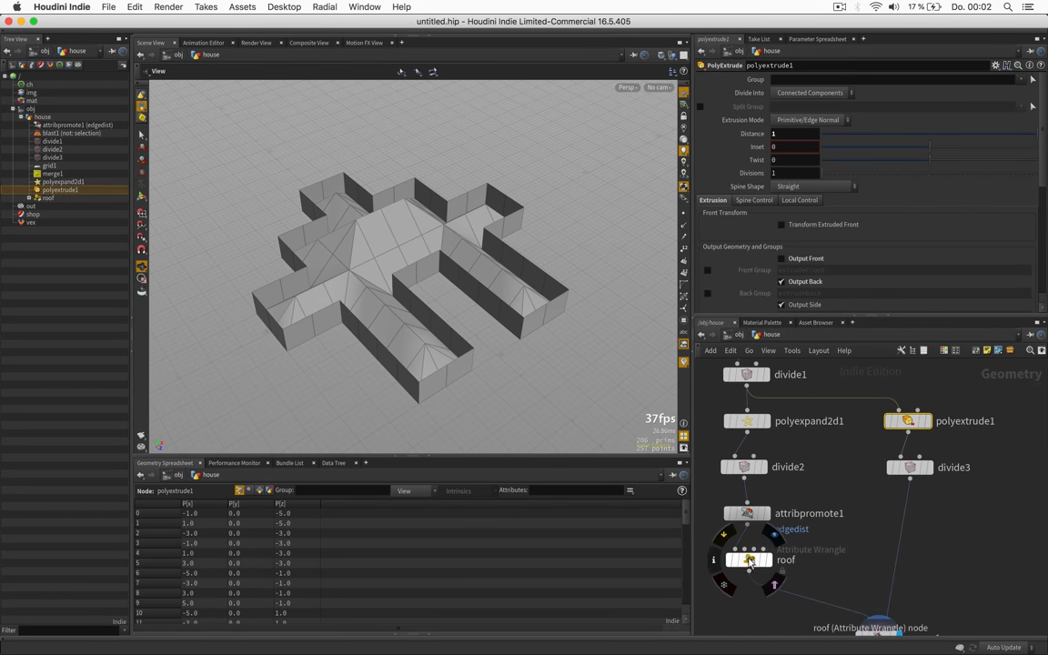
- Add chs("../polyextrude1/dist") to the roof wrangle's height expression
click(743, 560)
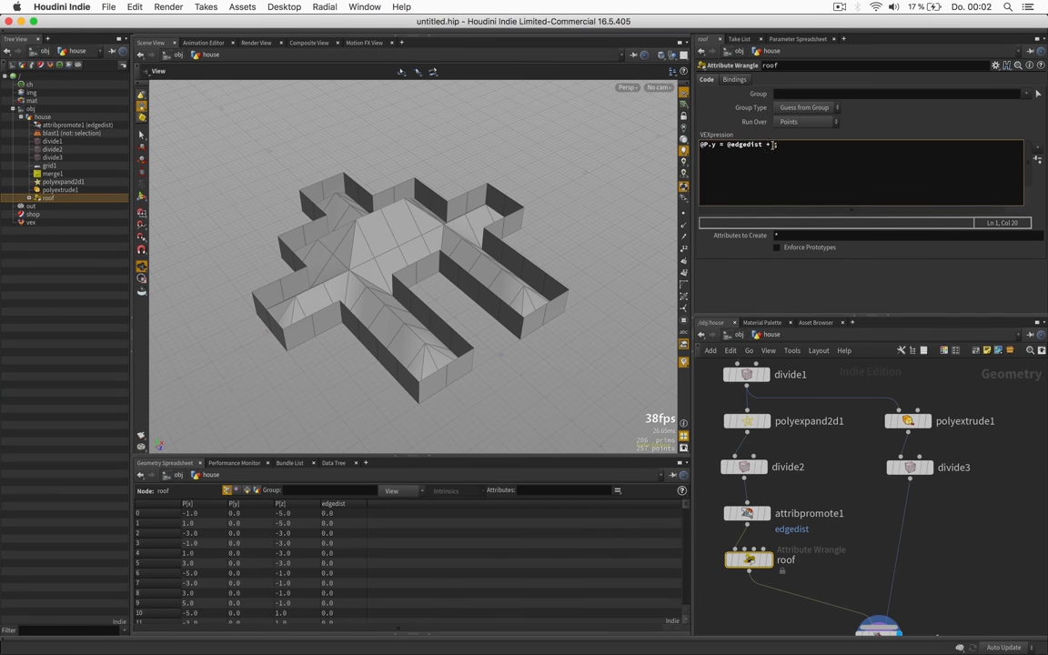
text(chs("../polyextrude1/dist"))
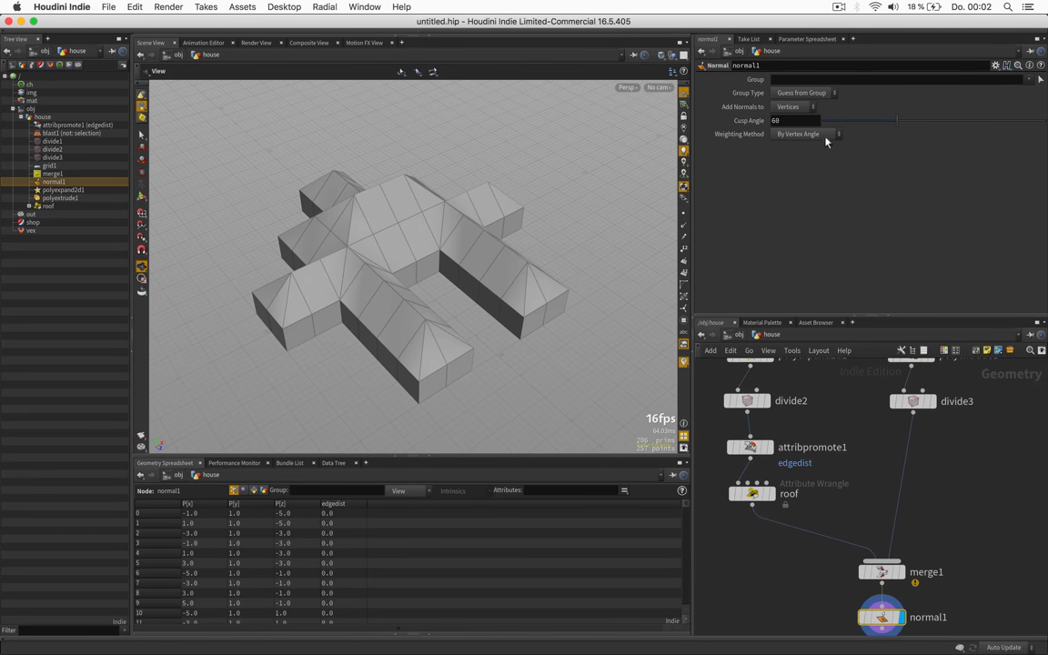
- Set the Normal node's Cusp Angle to 10 so the merged house shows crisp faceted shading
text(10)
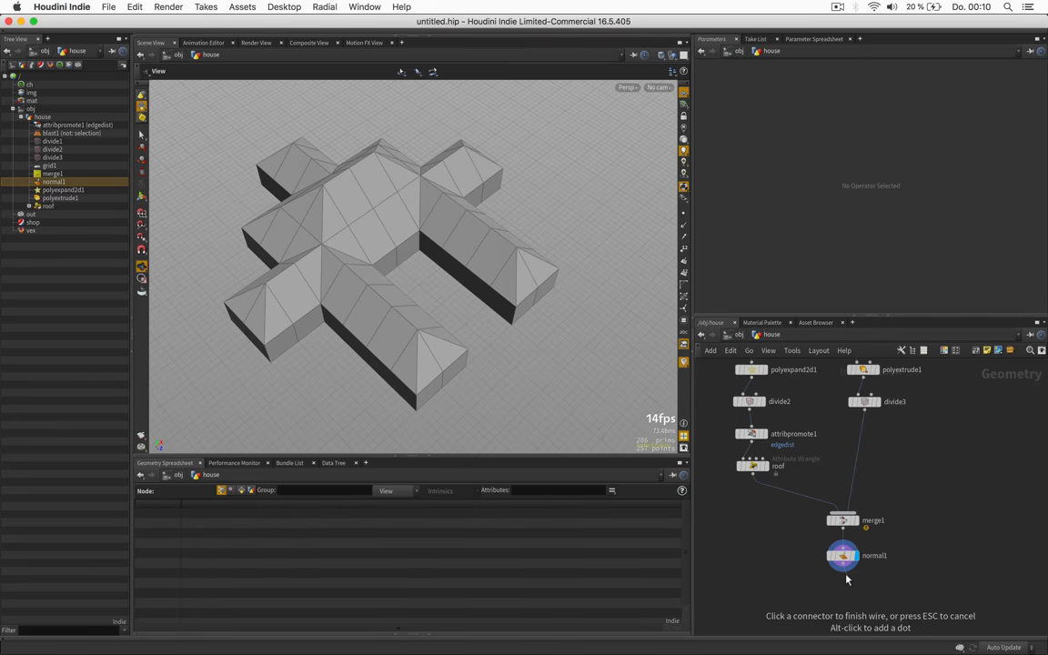
key(Tab)
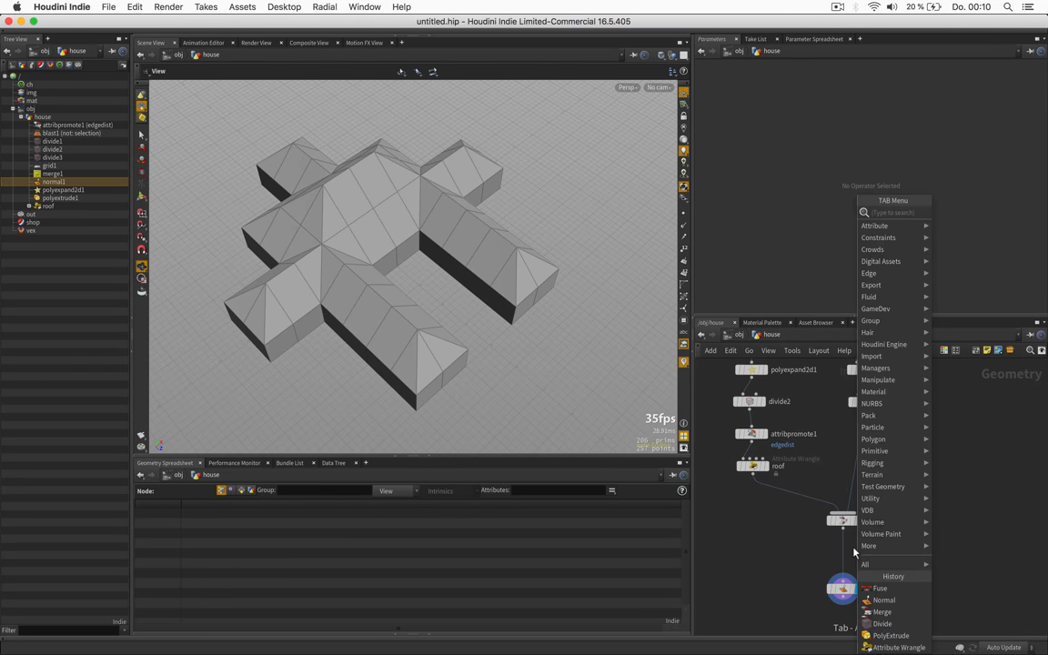